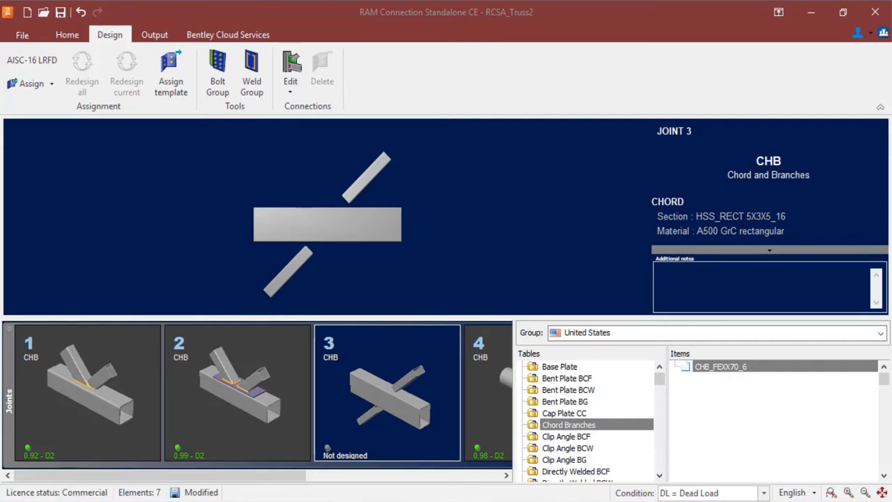
mouse_move(153, 75)
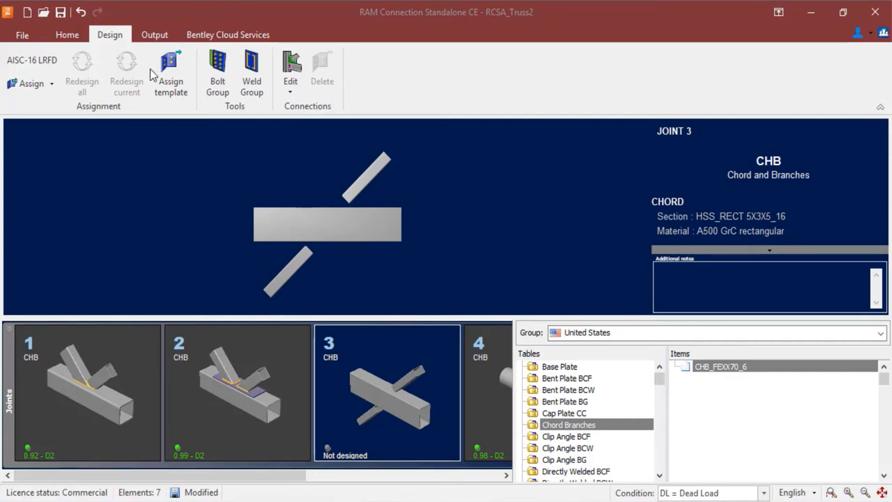
mouse_move(52, 115)
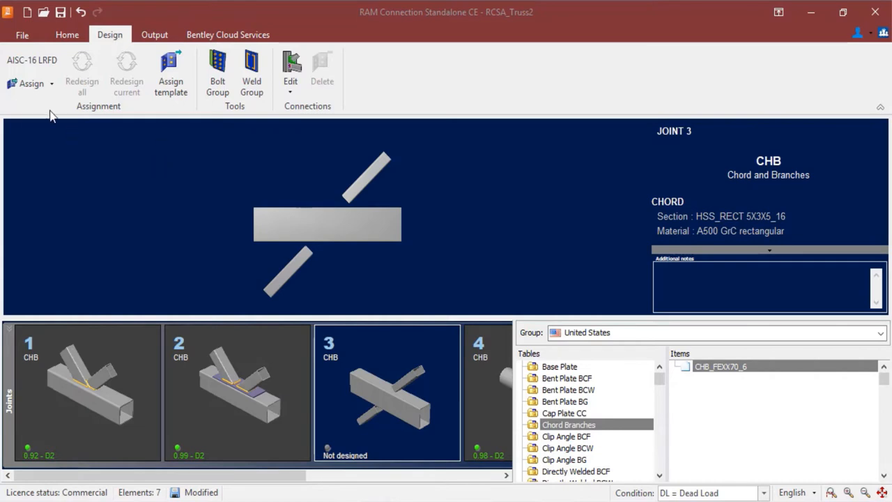
Open the list of connection types to assign to joint 3.
left_click(32, 83)
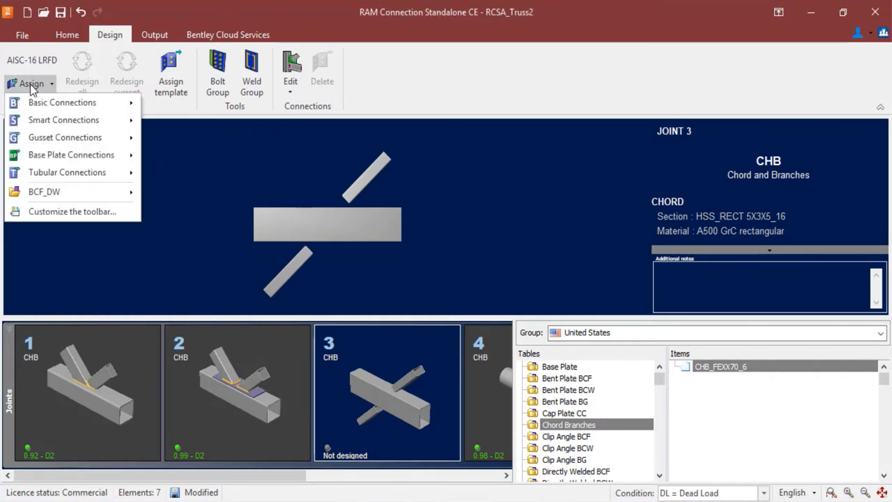
mouse_move(66, 172)
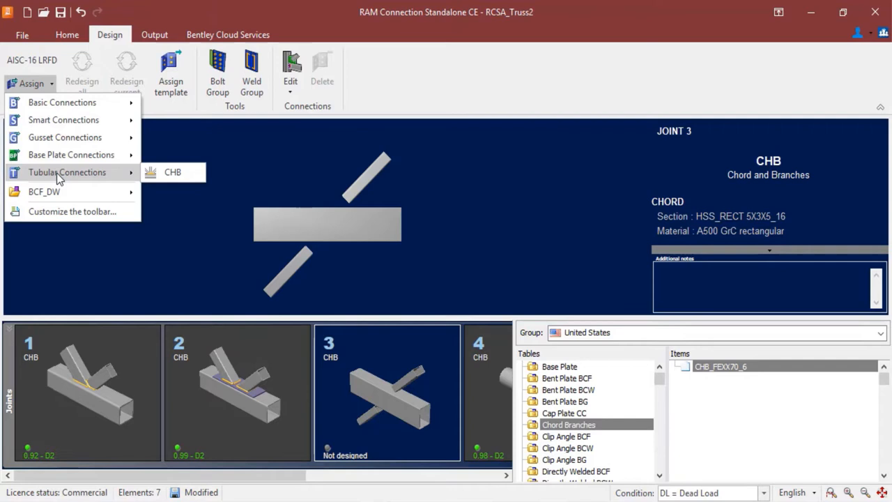
mouse_move(173, 172)
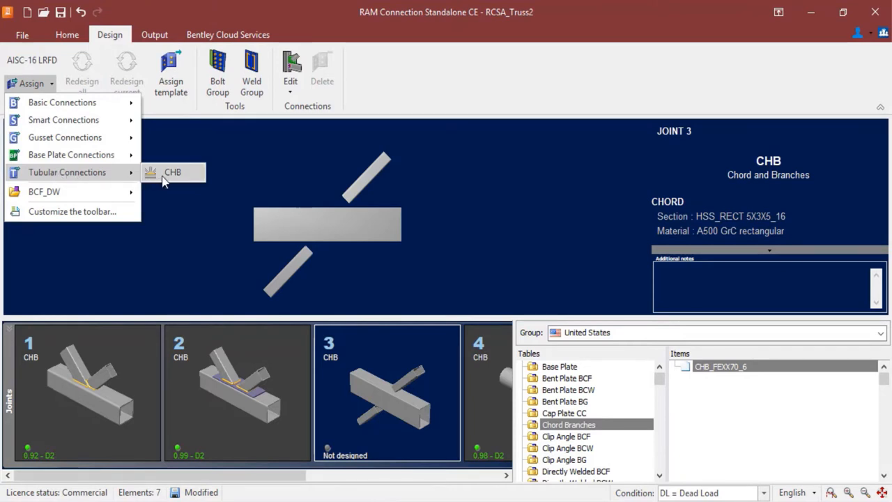
mouse_move(172, 172)
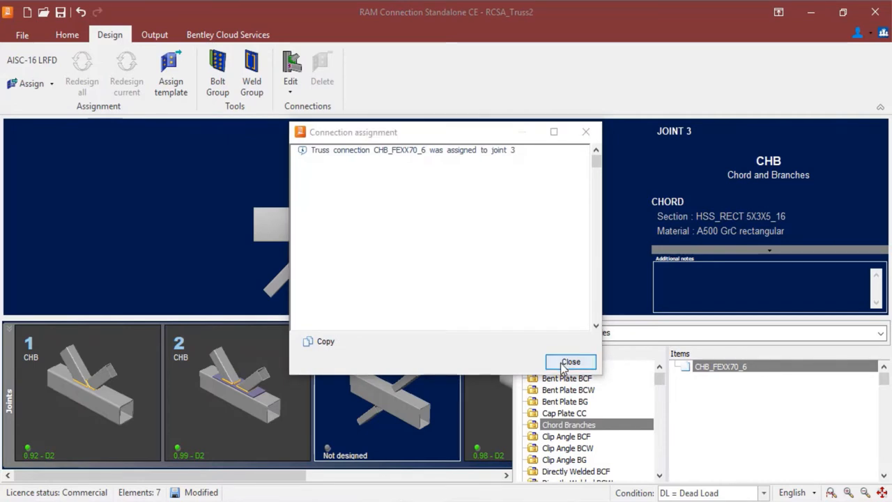
Dismiss the assignment message, leaving CHB_FEXX70_6 designed on joint 3 at ratio 1.43.
left_click(571, 361)
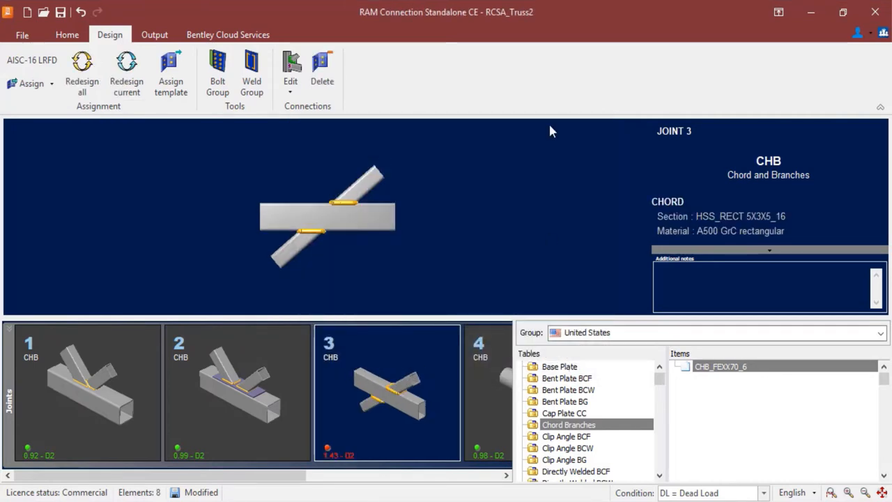
mouse_move(553, 104)
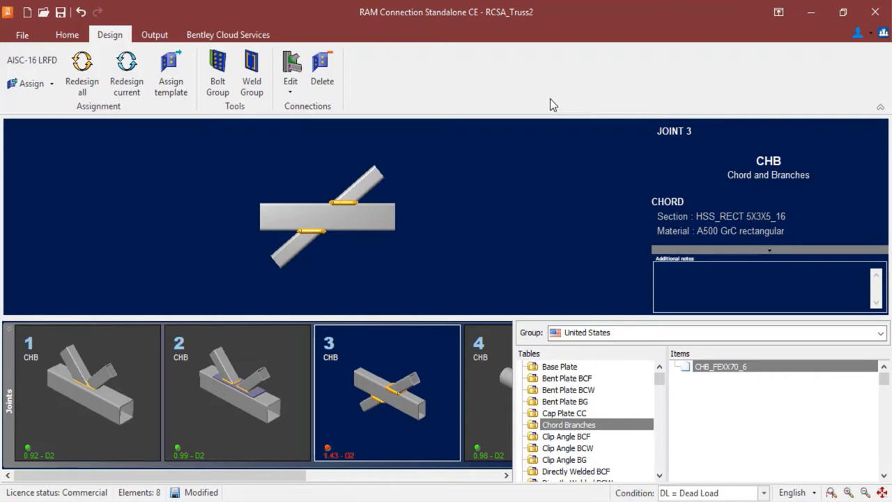
mouse_move(501, 240)
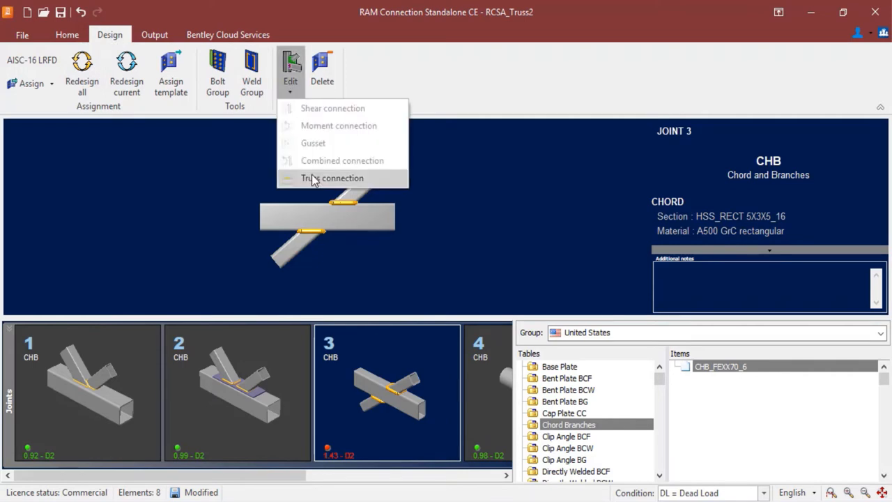
Edit joint 3's truss connection to show its steel connections report.
left_click(332, 177)
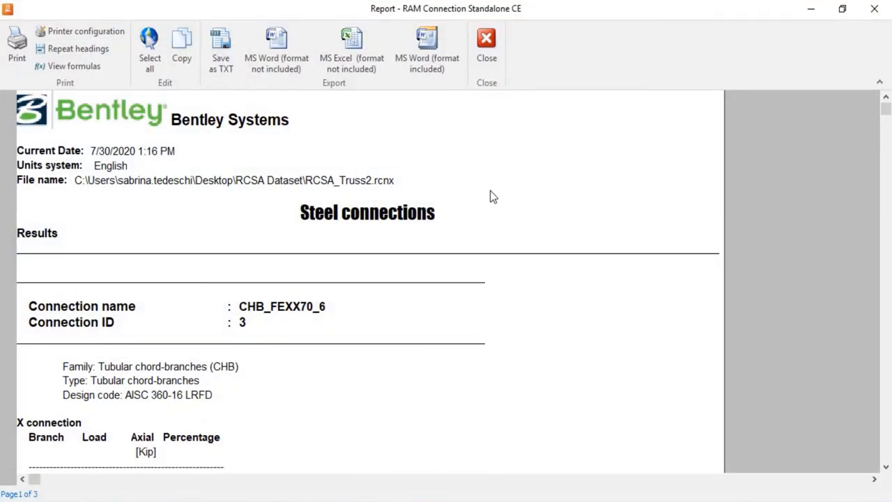
Review the Design Check tables showing side-wall shear at 1.43, then exit the report.
scroll("down", 3)
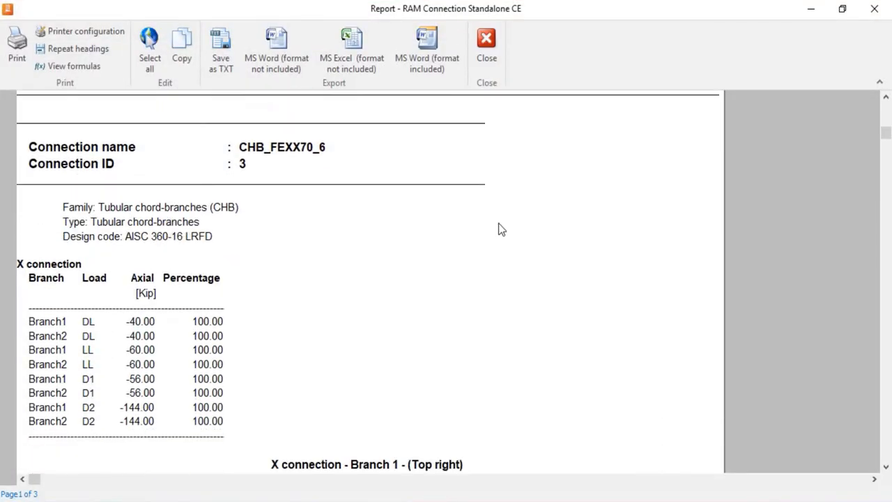
scroll("down", 3)
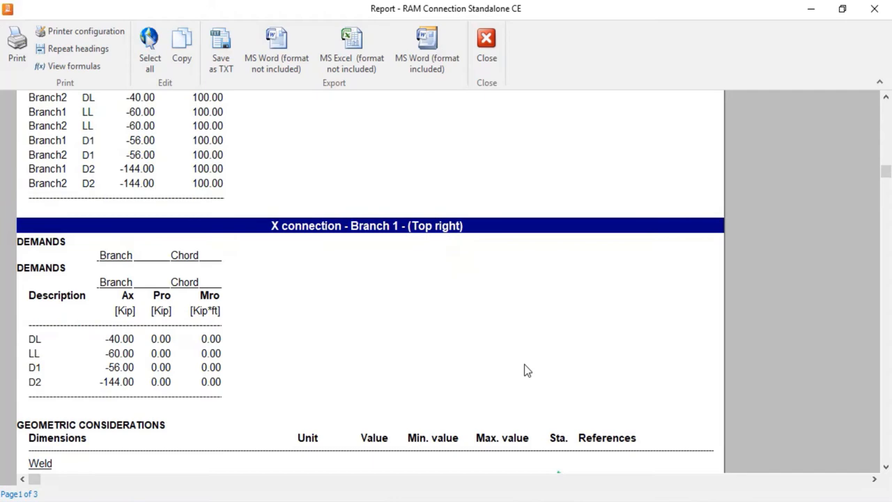
scroll("down", 3)
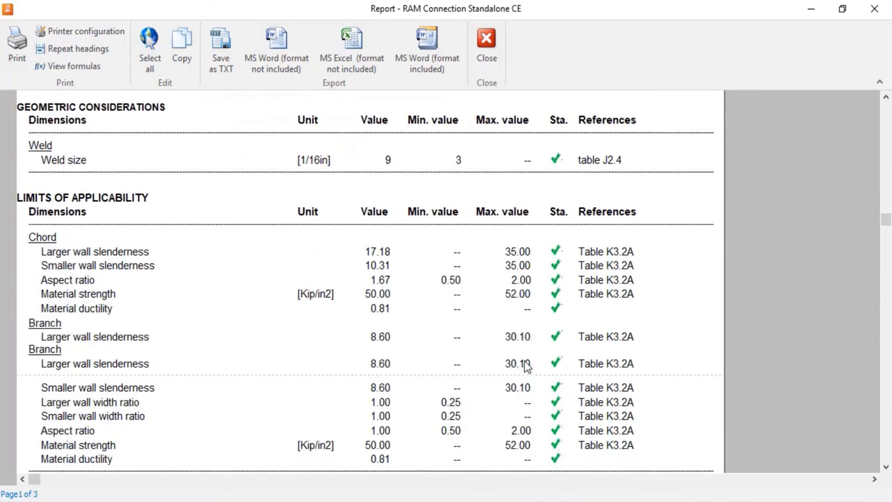
scroll("down", 3)
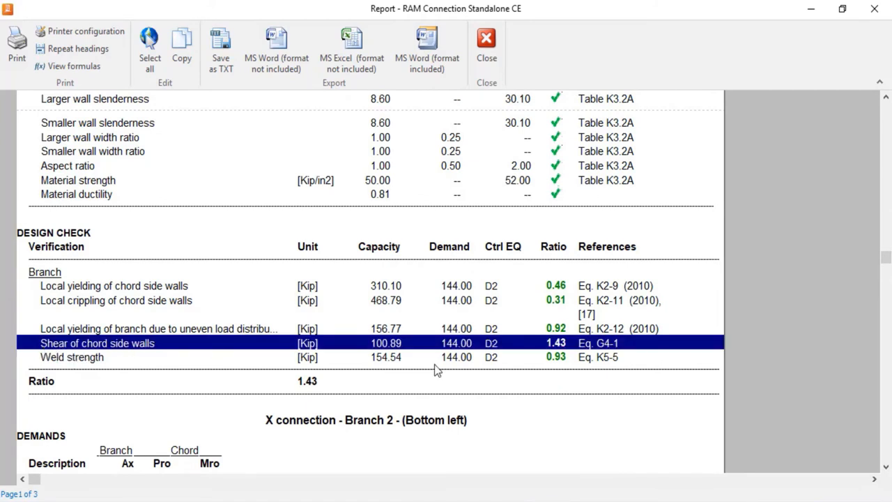
mouse_move(610, 368)
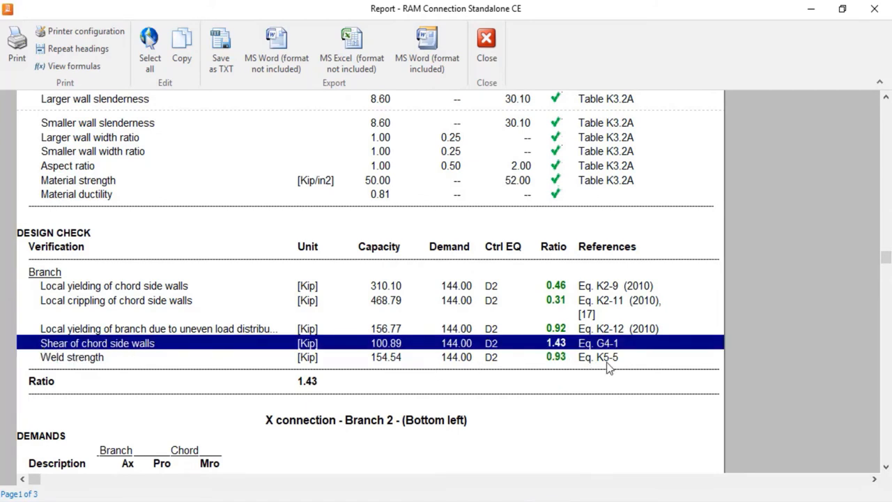
scroll("down", 3)
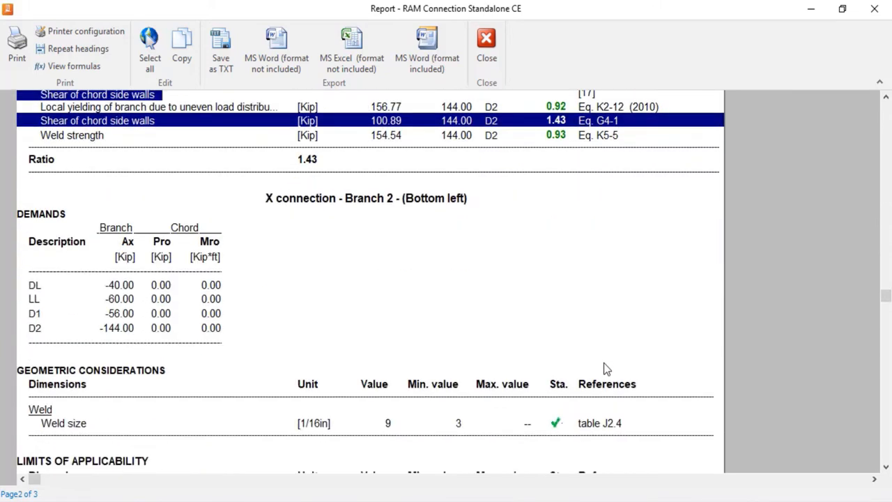
scroll("down", 3)
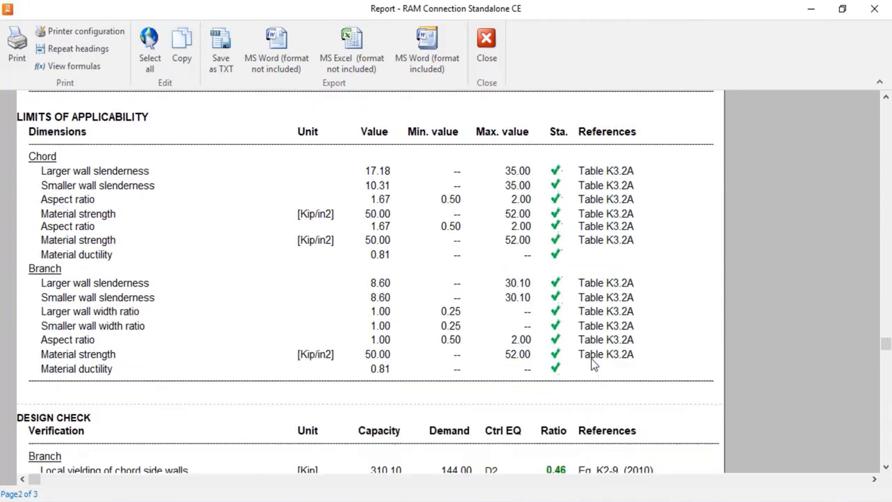
scroll("down", 3)
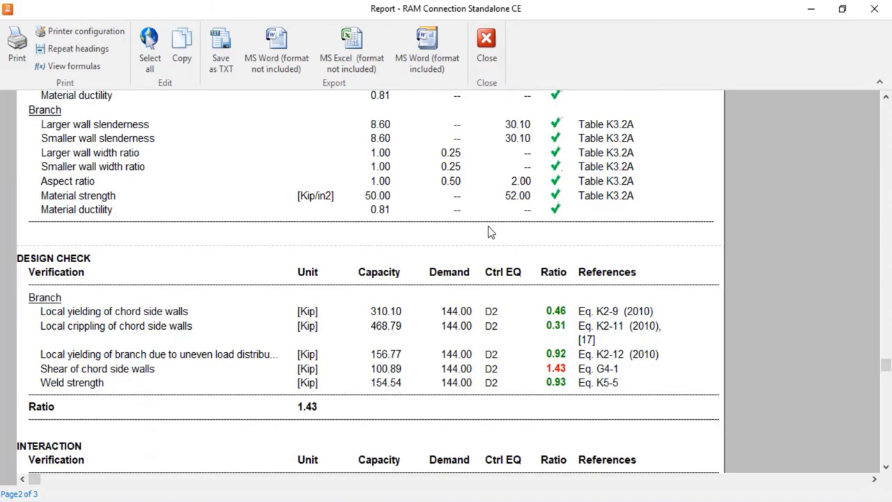
left_click(485, 40)
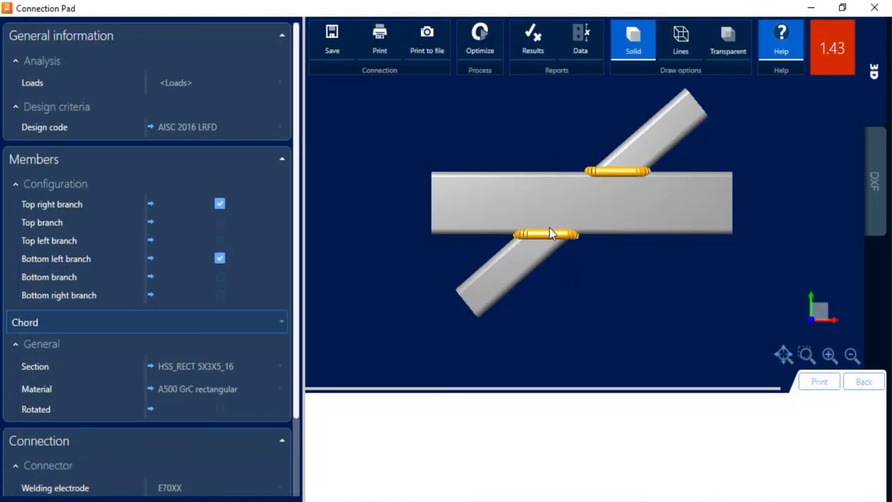
mouse_move(297, 251)
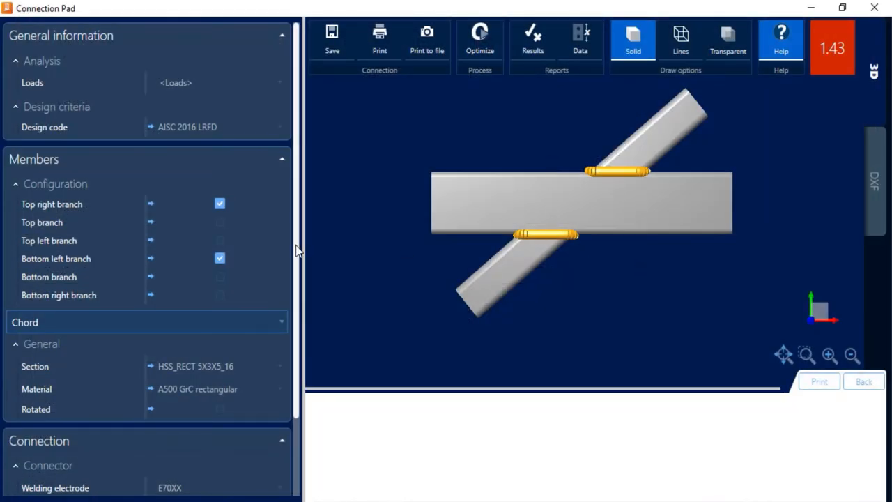
scroll("down", 3)
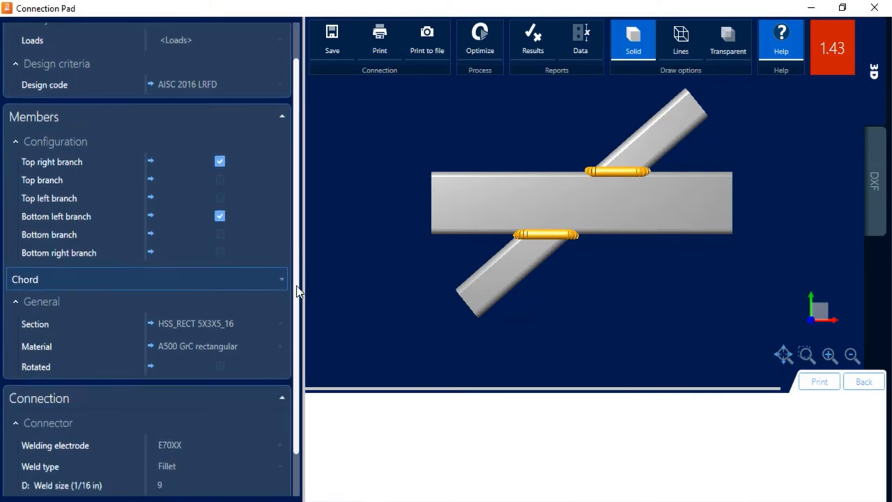
scroll("down", 3)
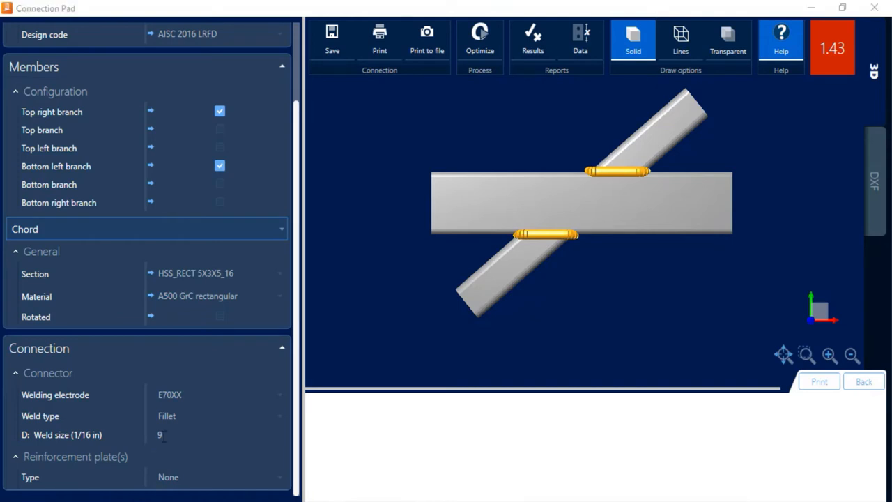
left_click(278, 477)
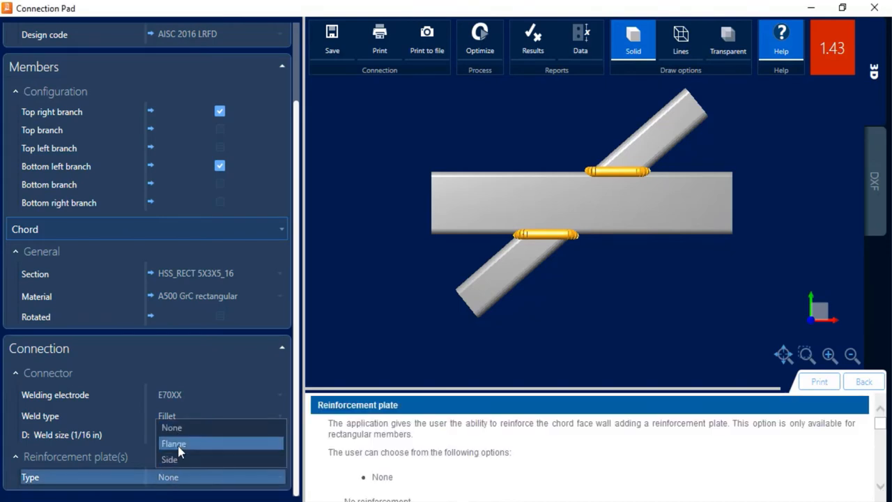
Try flange plates, then reinforce the chord with side plates, lowering the ratio to 0.93.
left_click(174, 443)
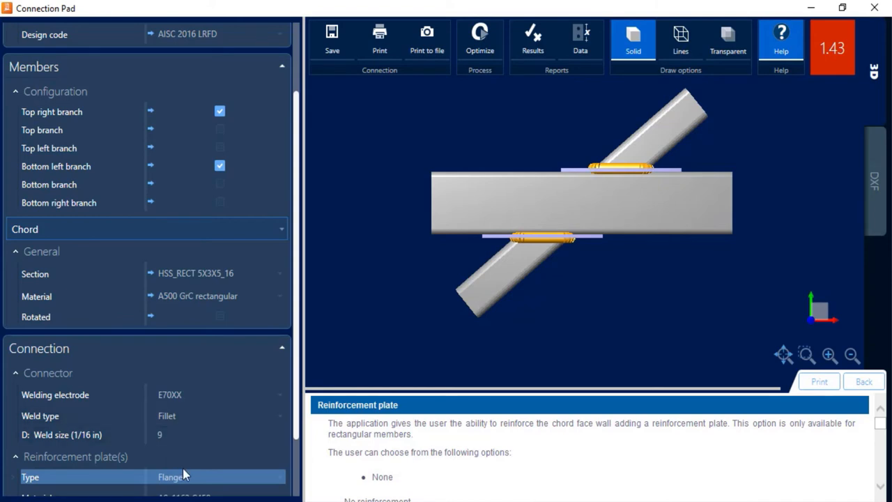
left_click(216, 477)
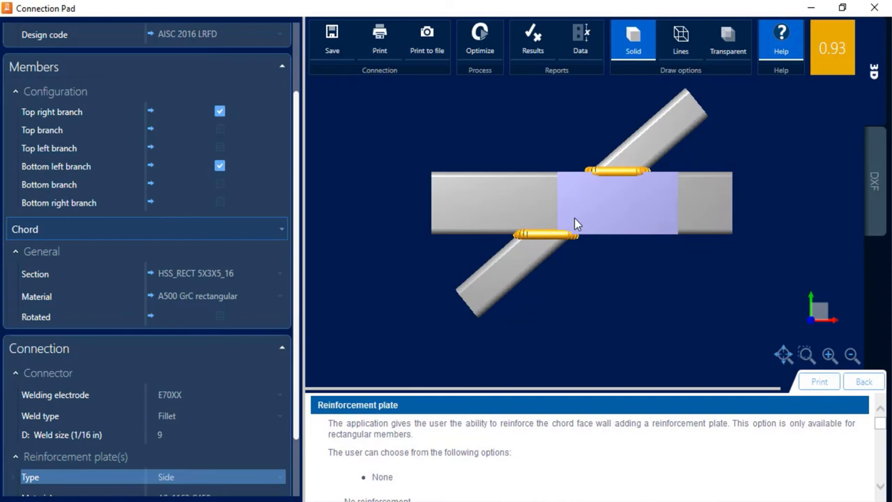
scroll("down", 3)
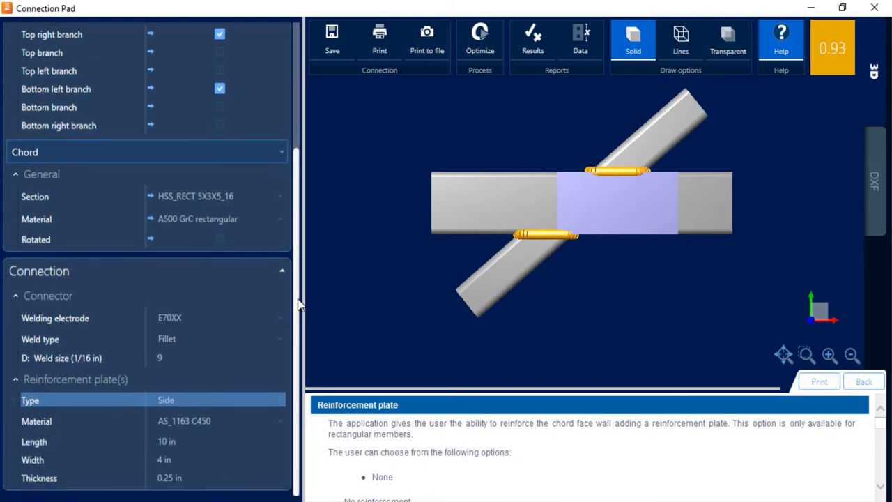
left_click(197, 420)
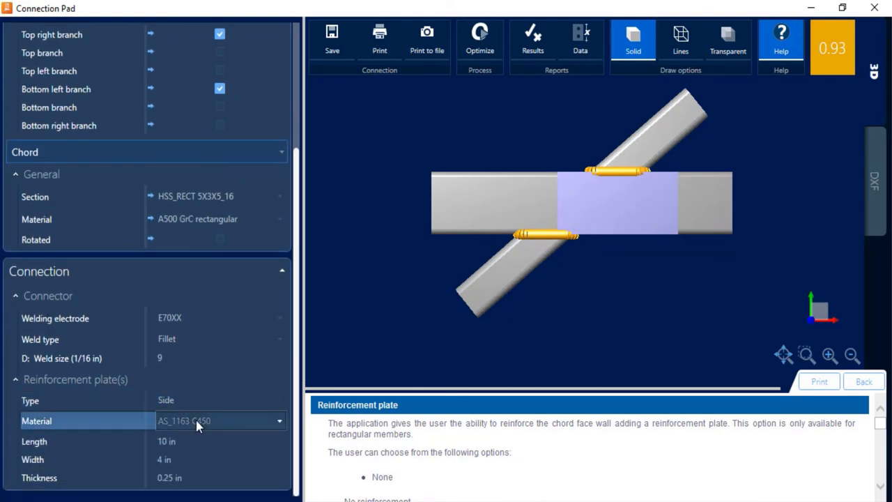
Make the side plates United States A36 steel, 15 in long and 5 in wide.
left_click(279, 420)
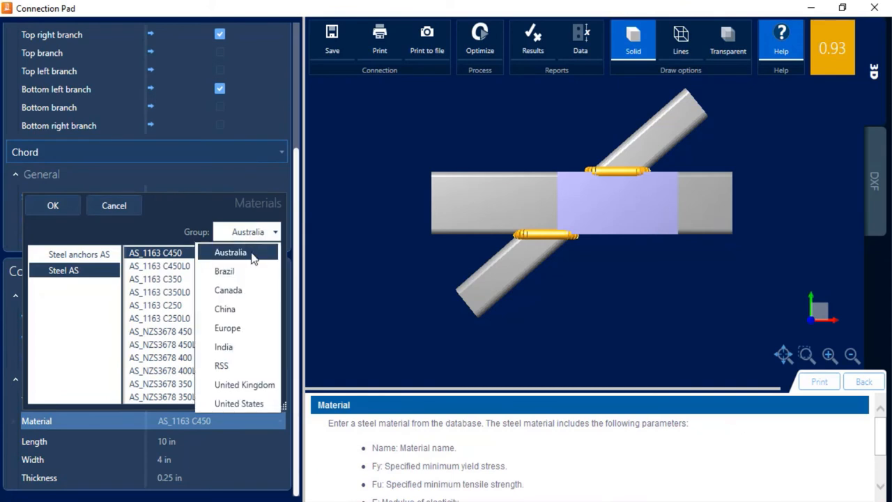
left_click(240, 403)
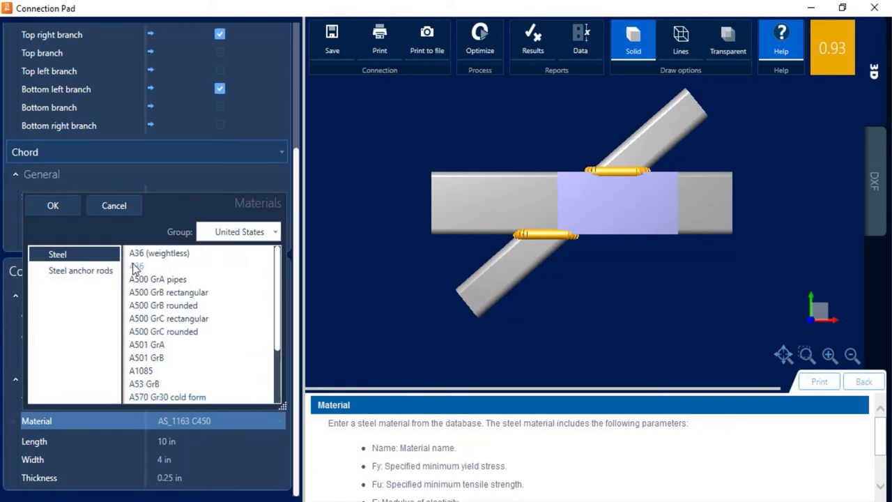
left_click(137, 266)
type("4.54")
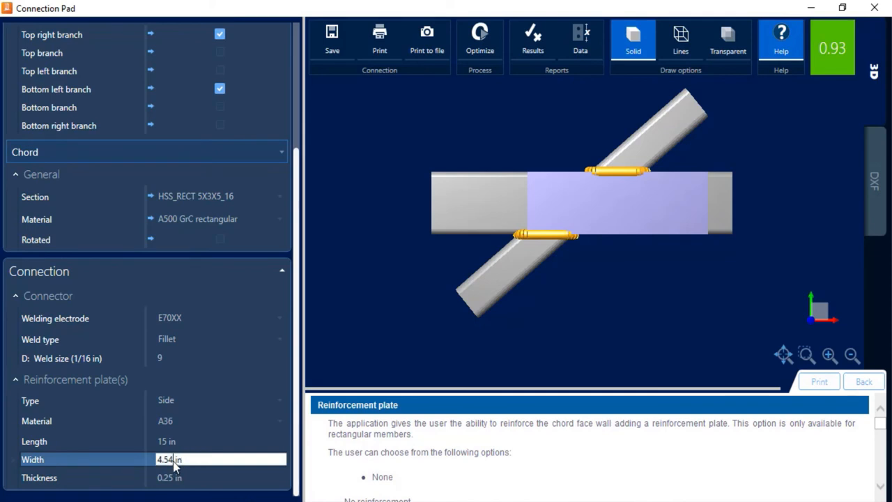
left_click(220, 477)
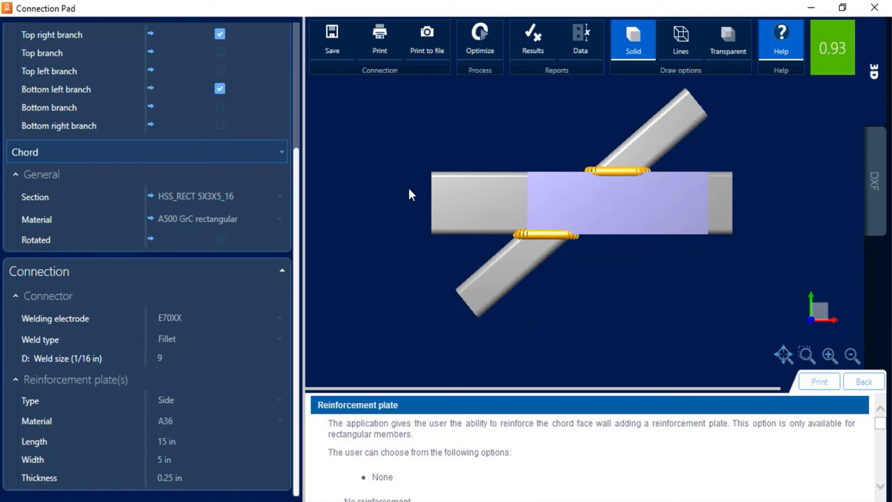
mouse_move(439, 203)
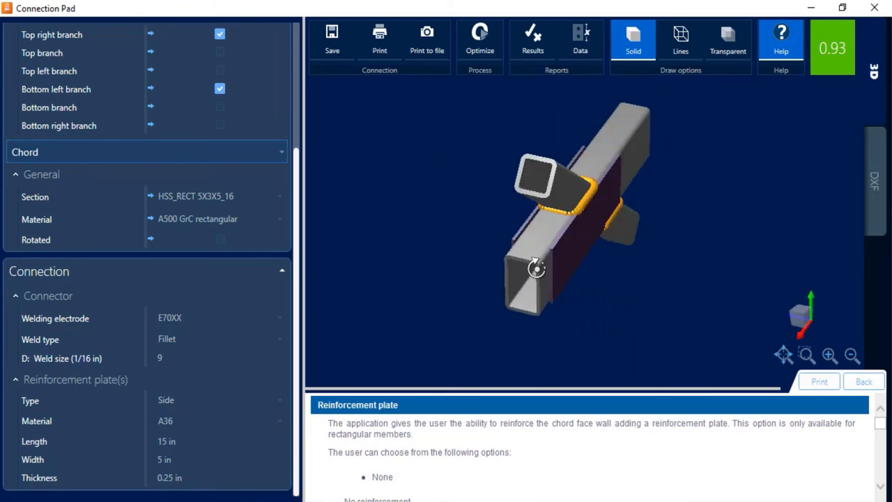
Inspect the side plates in 3D and display the DXF drawing of joint 3.
left_click_drag(537, 269, 652, 261)
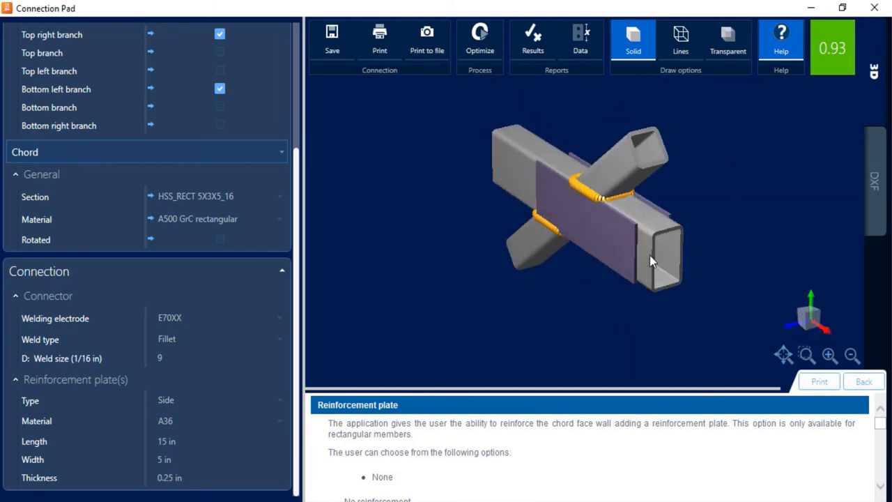
left_click(874, 184)
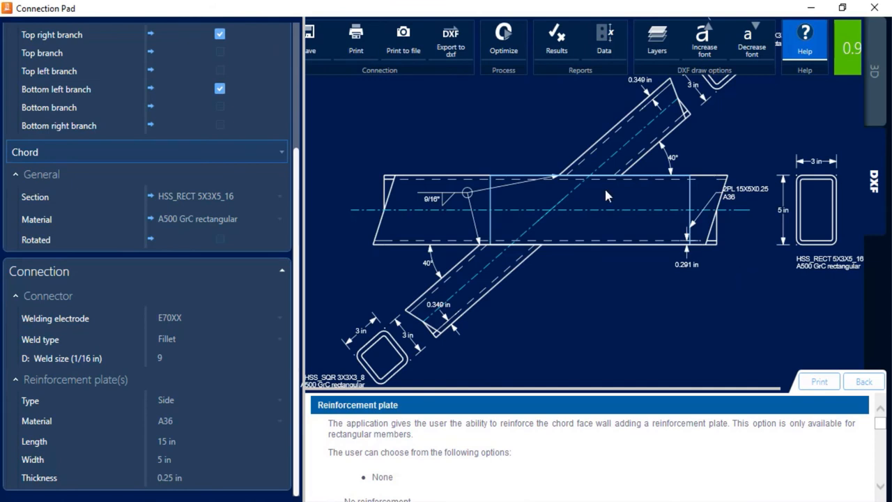
mouse_move(615, 185)
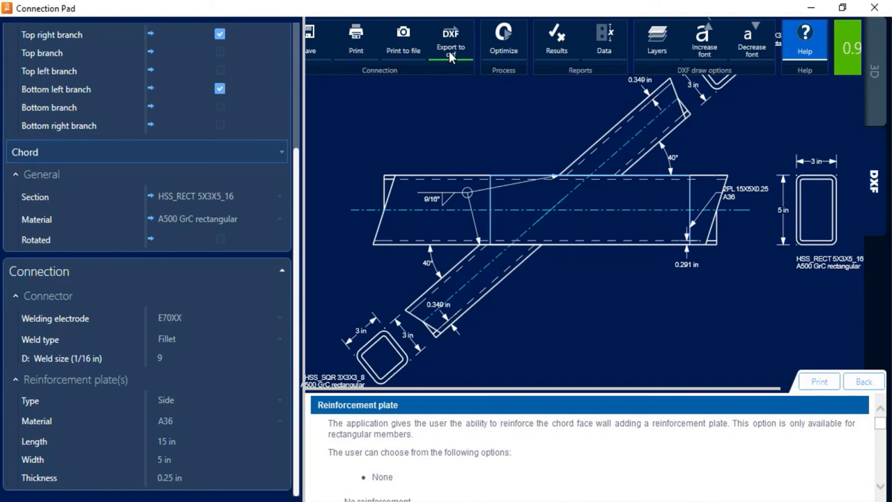
mouse_move(373, 148)
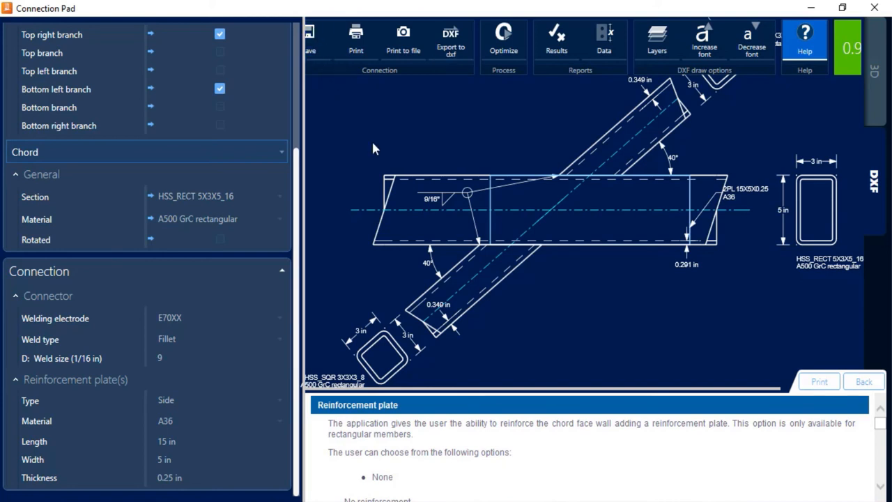
mouse_move(379, 160)
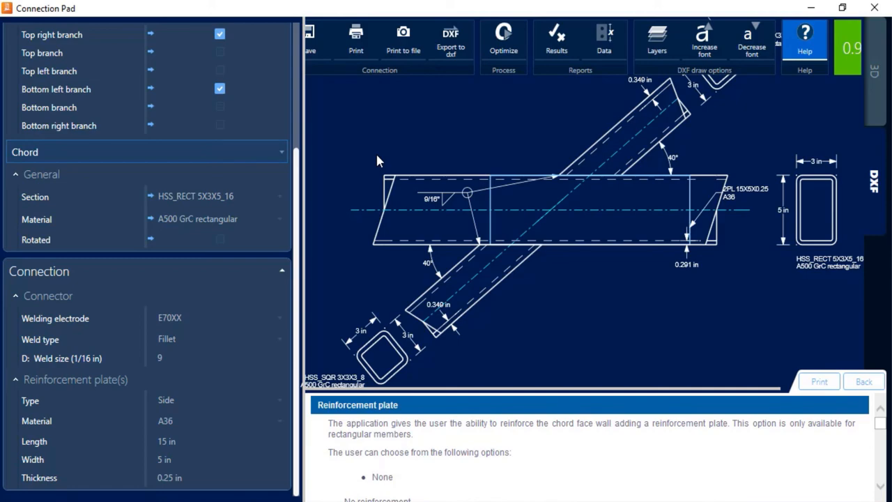
Close the Connection Pad to return to the joints overview.
left_click(875, 8)
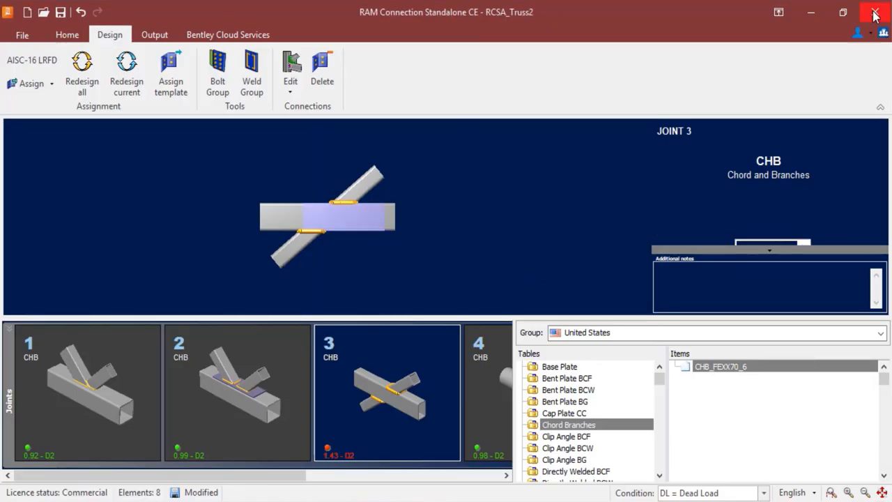
Accept the changes so Joint 3's thumbnail shows the side-plate design passing at 0.93.
left_click(387, 390)
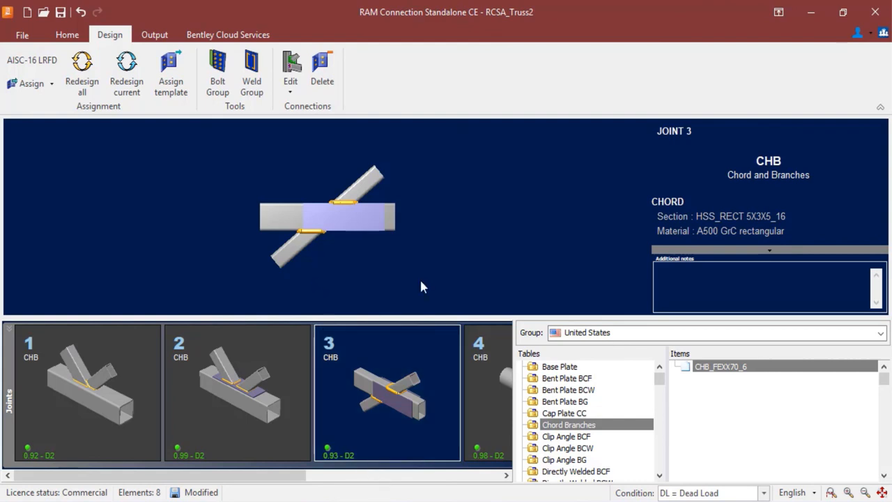
mouse_move(604, 6)
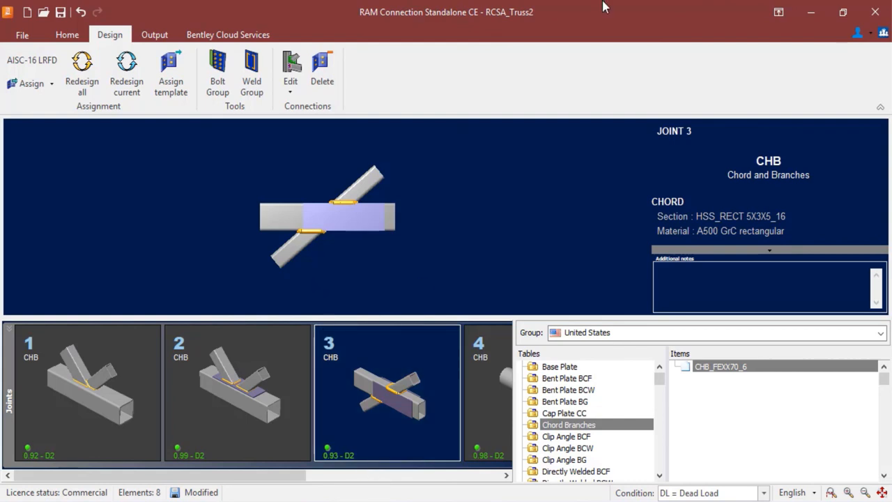